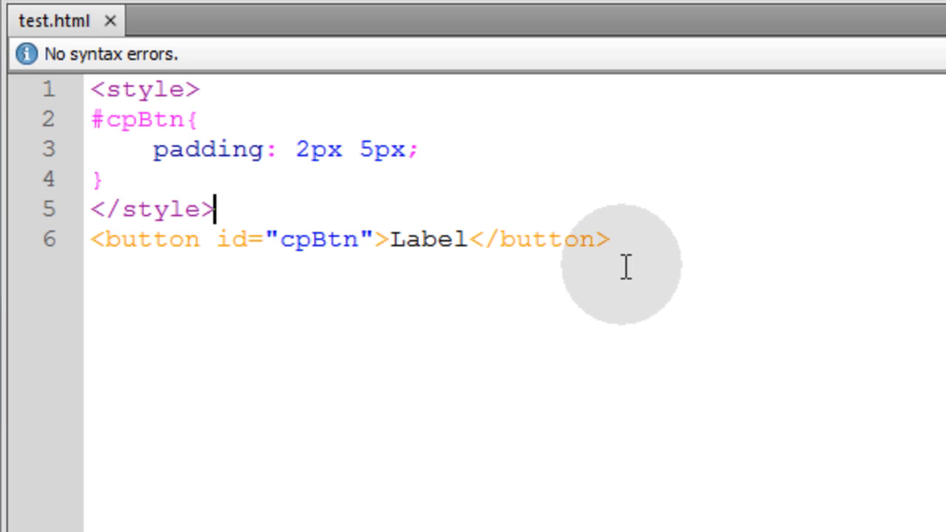
Replace the button's Label text with three empty <div></div> elements and move below the first style rule
click(608, 239)
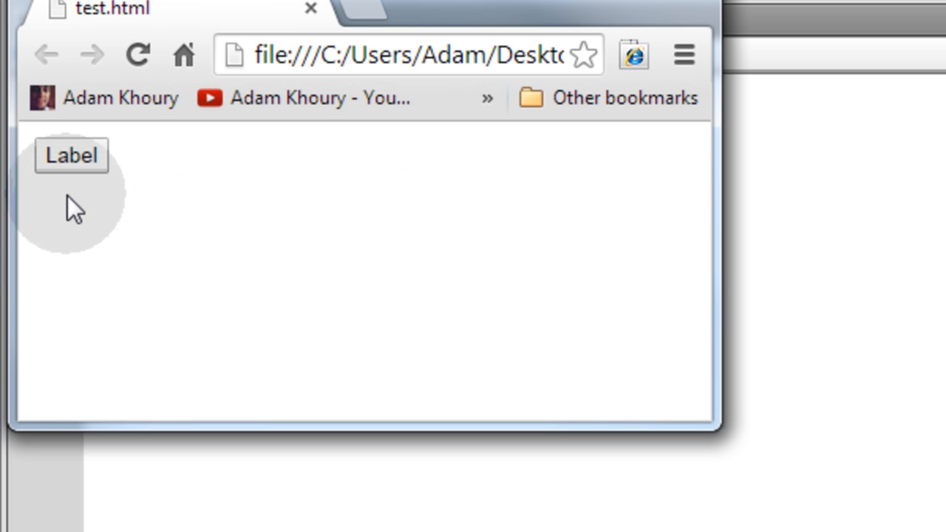
mouse_move(41, 157)
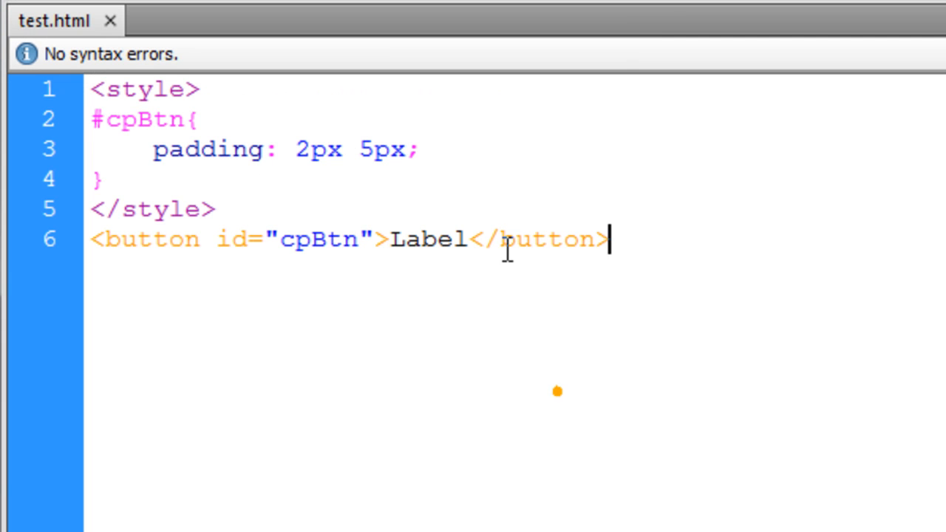
double_click(428, 238)
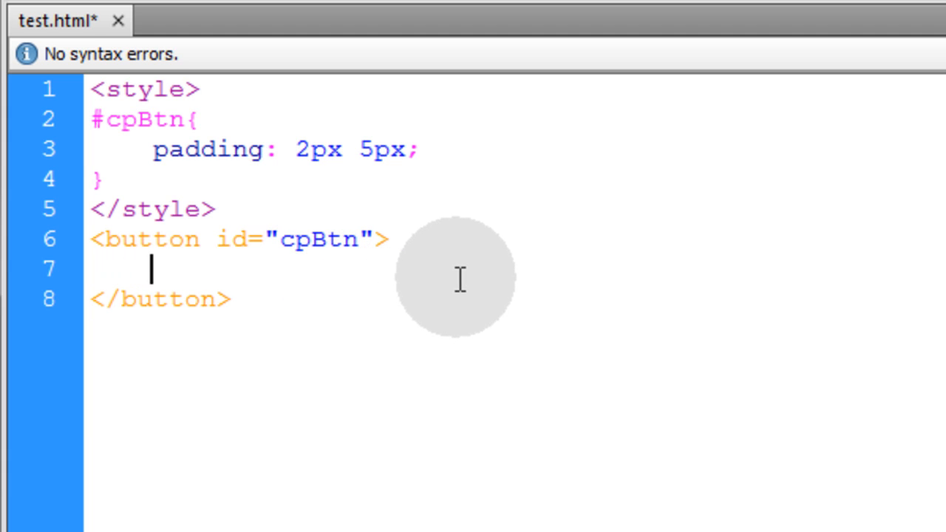
text(<div></div>)
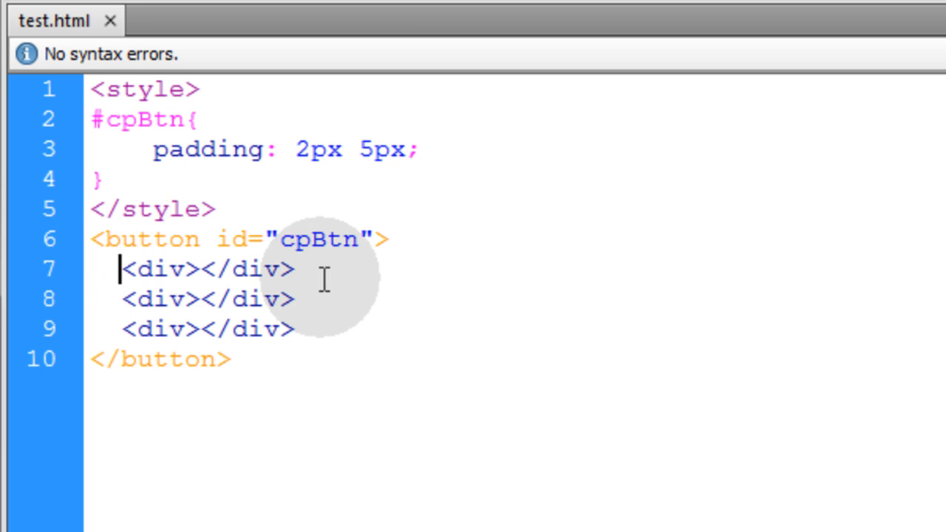
mouse_move(329, 279)
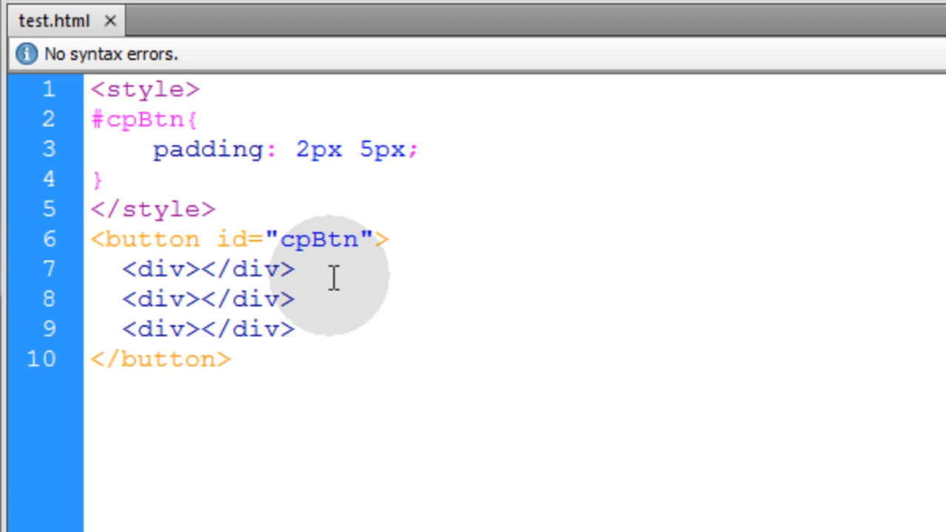
click(119, 268)
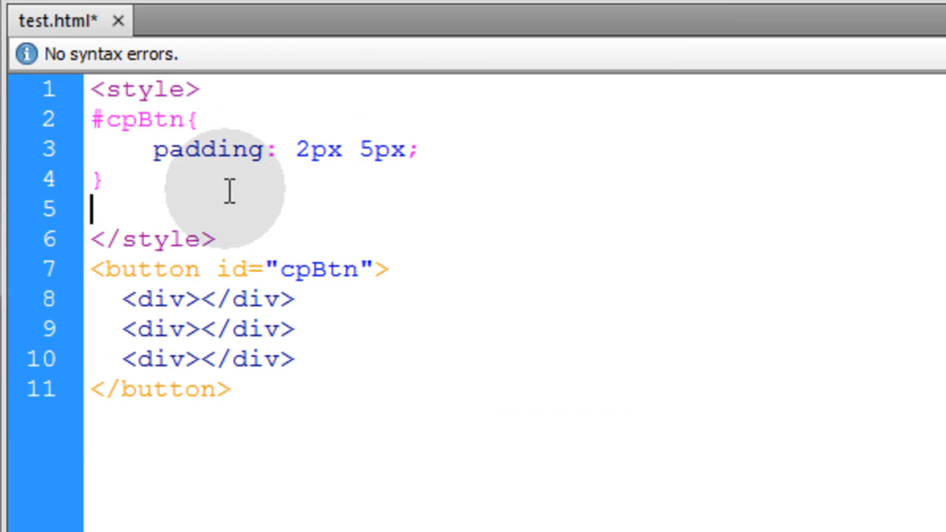
Start a #cpBtn > div rule for 20px wide, 4px tall #333 bars with 3px 0px margins
text(#cpBtn > div{)
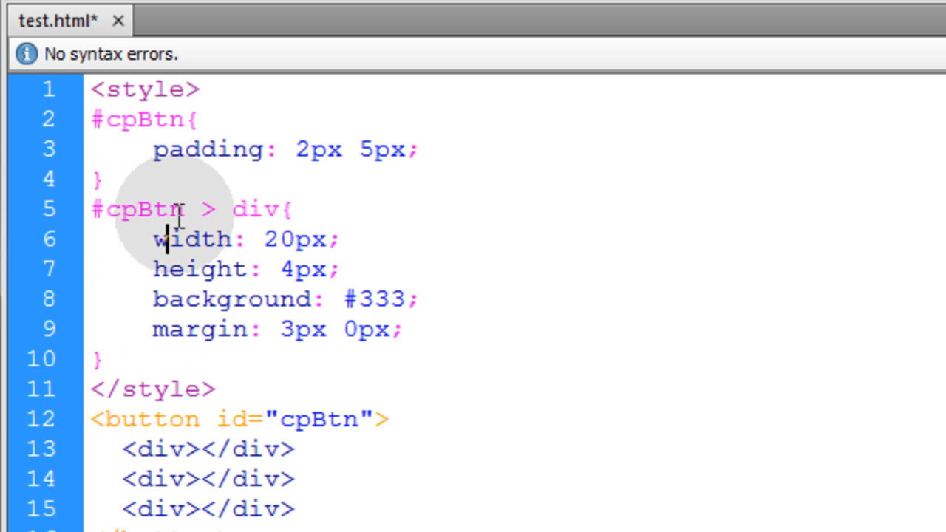
double_click(144, 209)
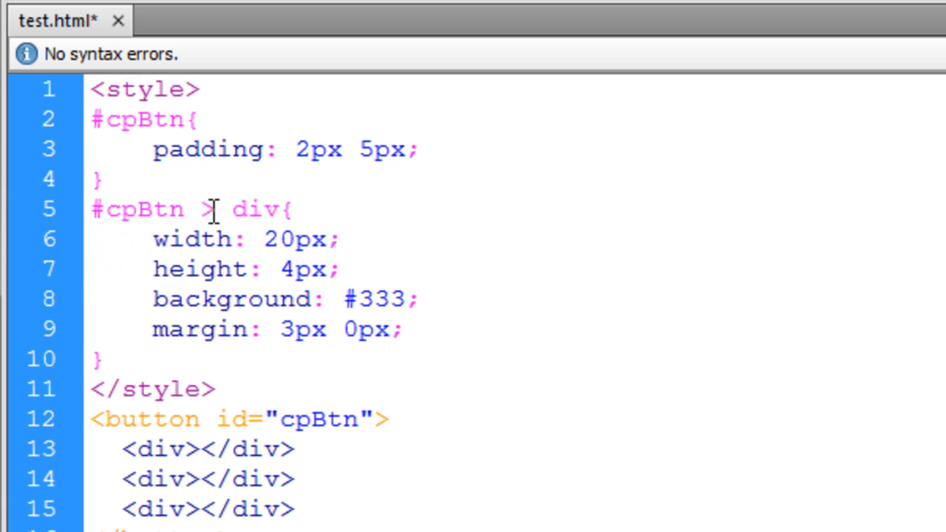
double_click(251, 210)
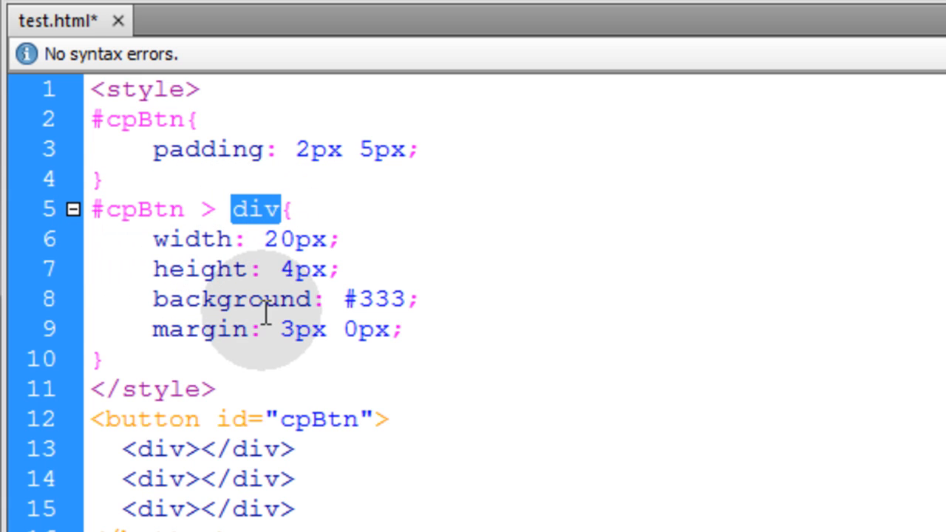
mouse_move(285, 252)
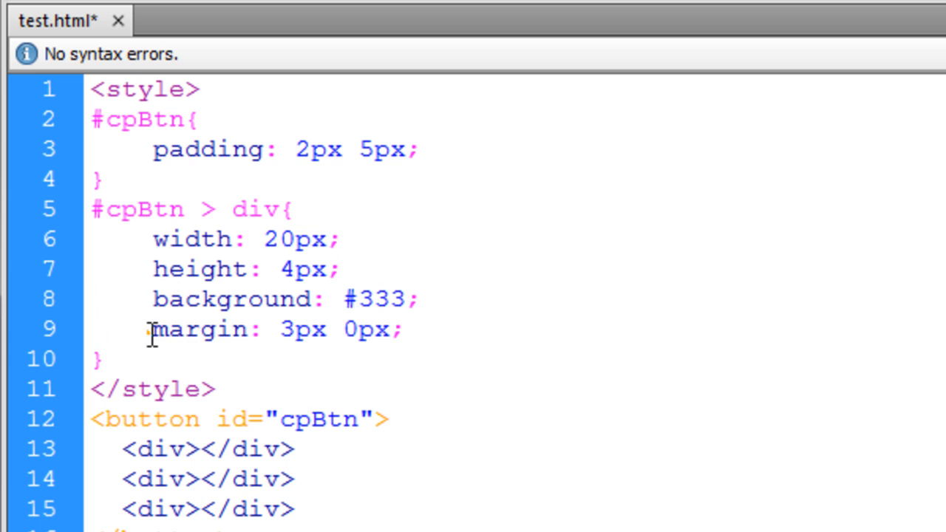
mouse_move(440, 329)
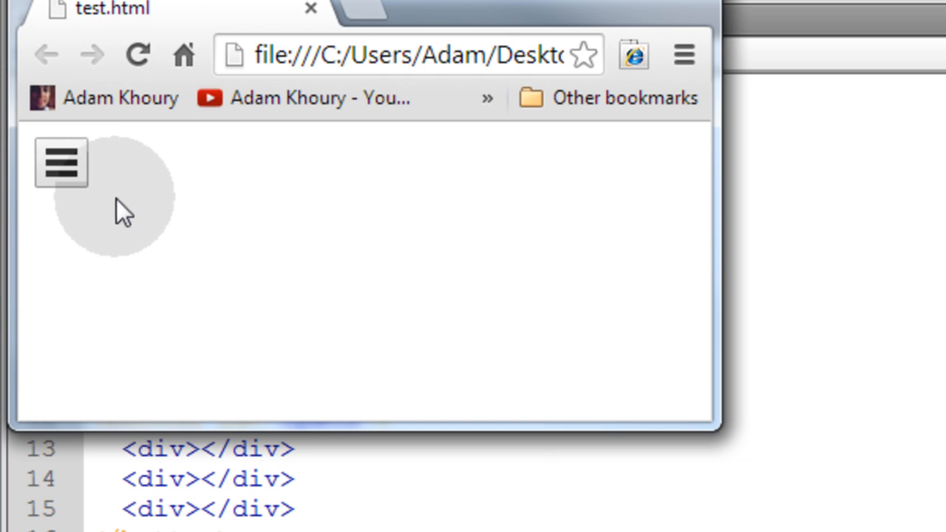
mouse_move(675, 161)
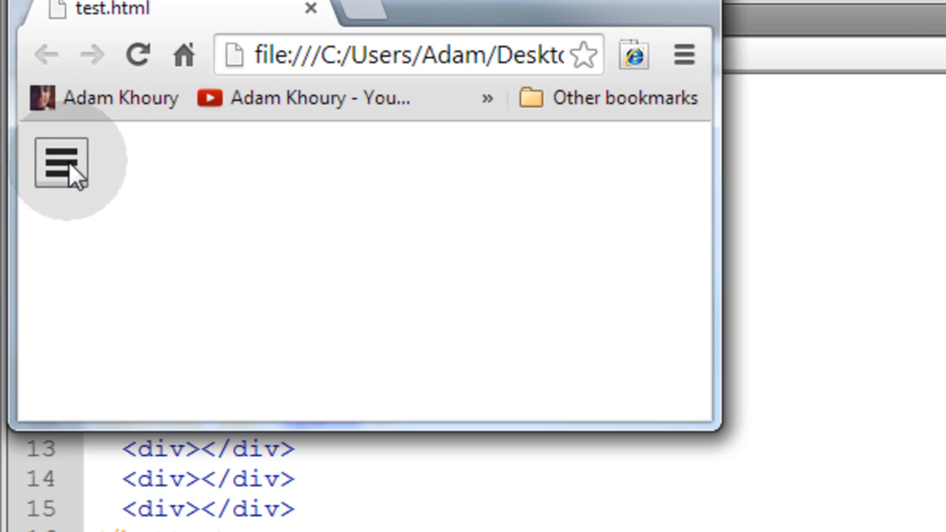
mouse_move(52, 181)
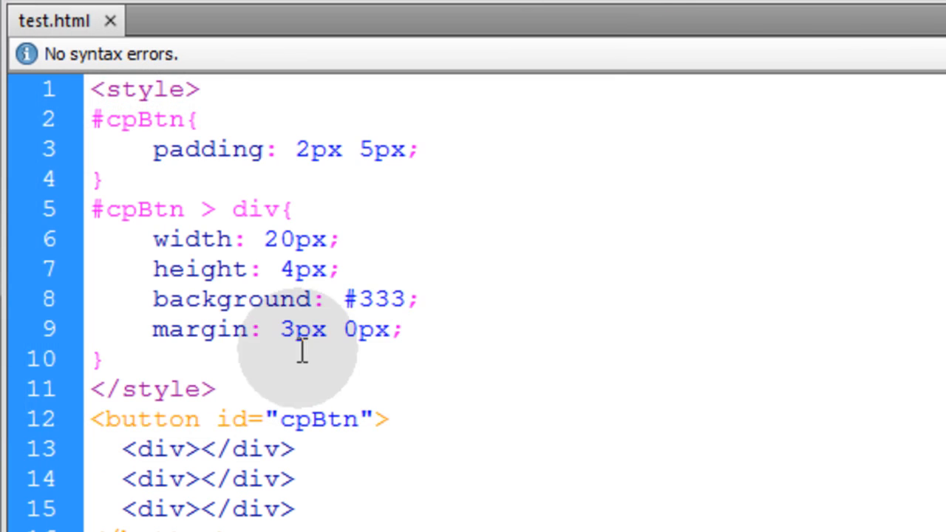
Add border-radius: 4px; to the #cpBtn > div rule
key(Enter)
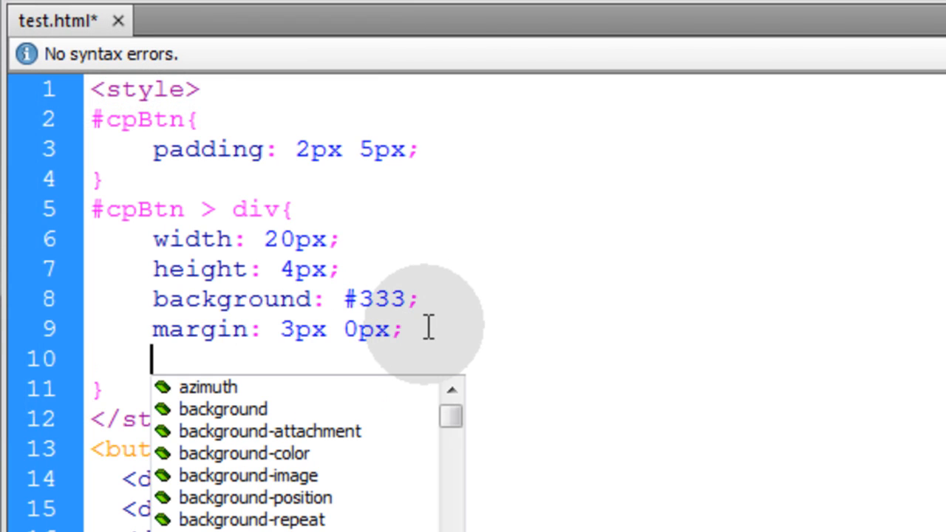
text(border-radius:)
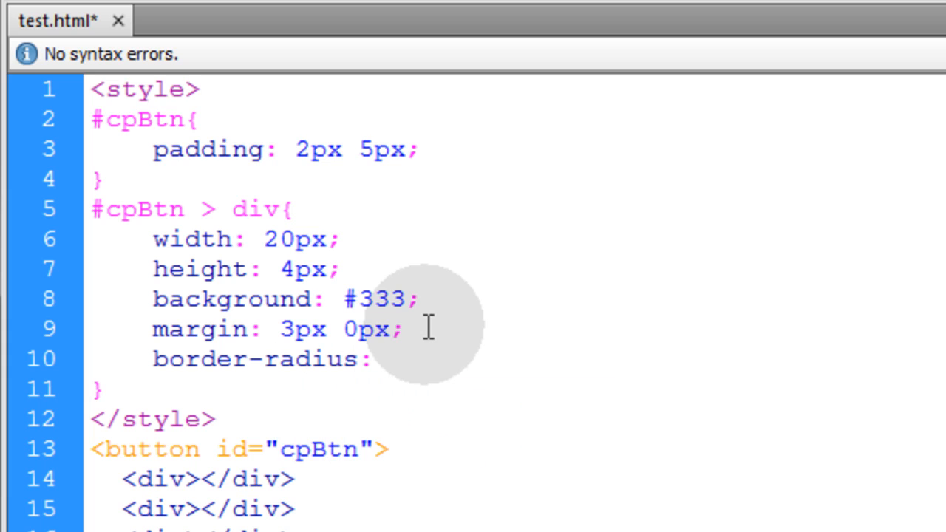
text(4px;)
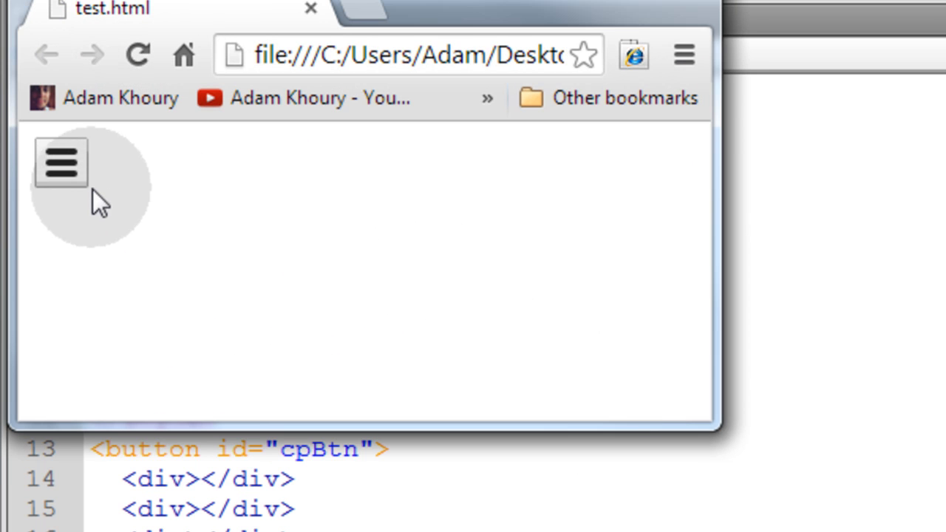
mouse_move(233, 196)
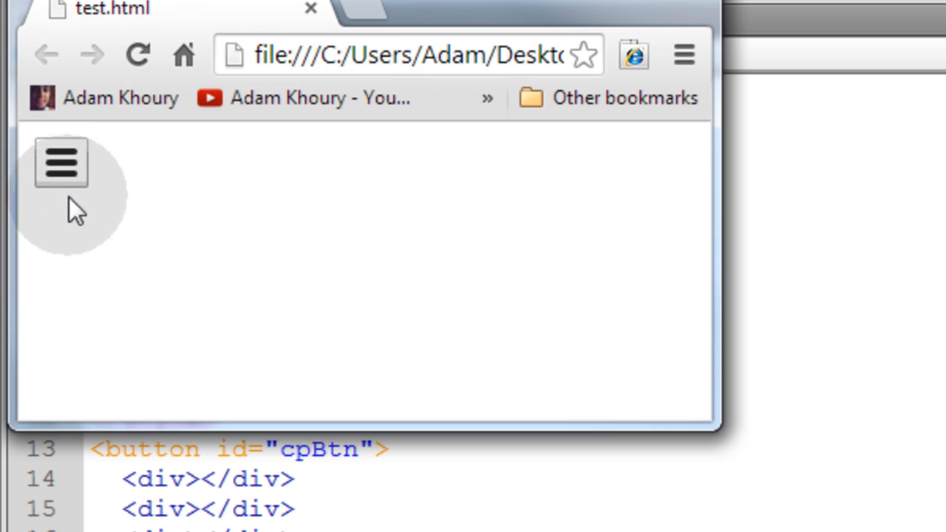
mouse_move(516, 285)
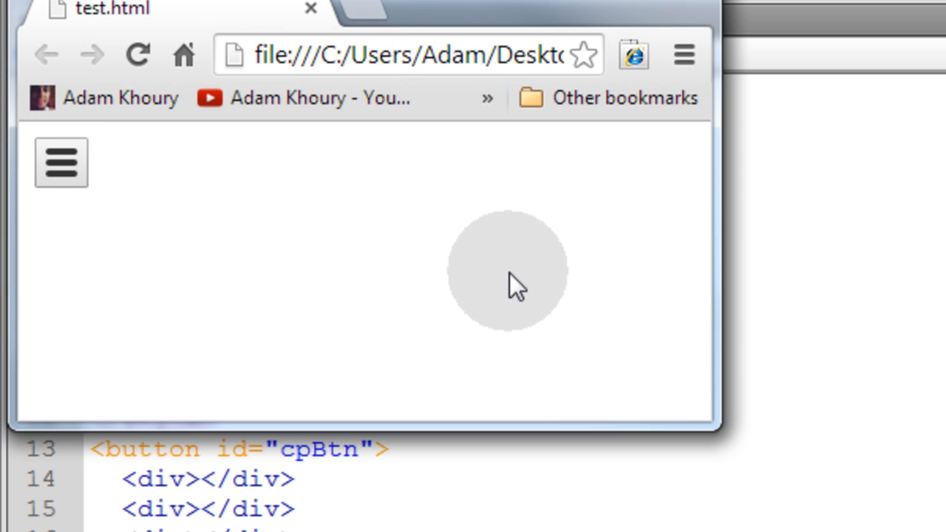
mouse_move(512, 266)
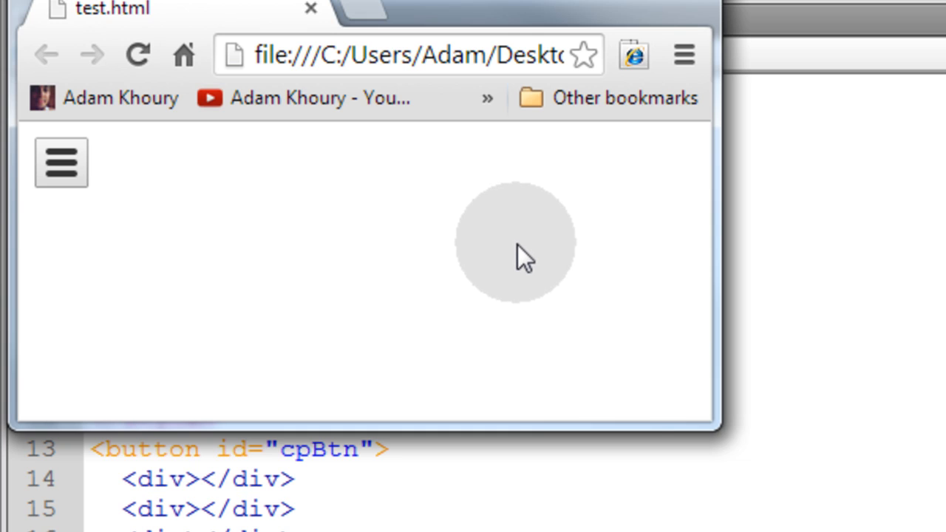
mouse_move(510, 266)
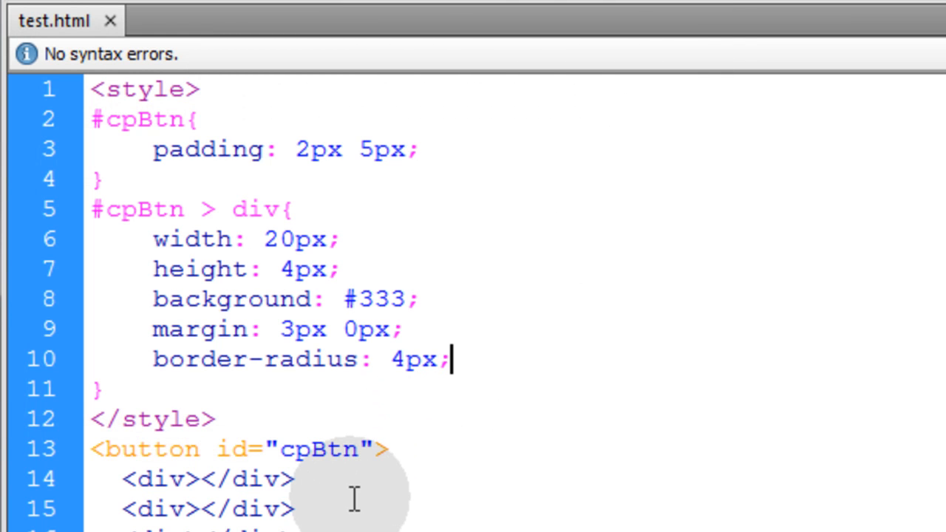
mouse_move(195, 403)
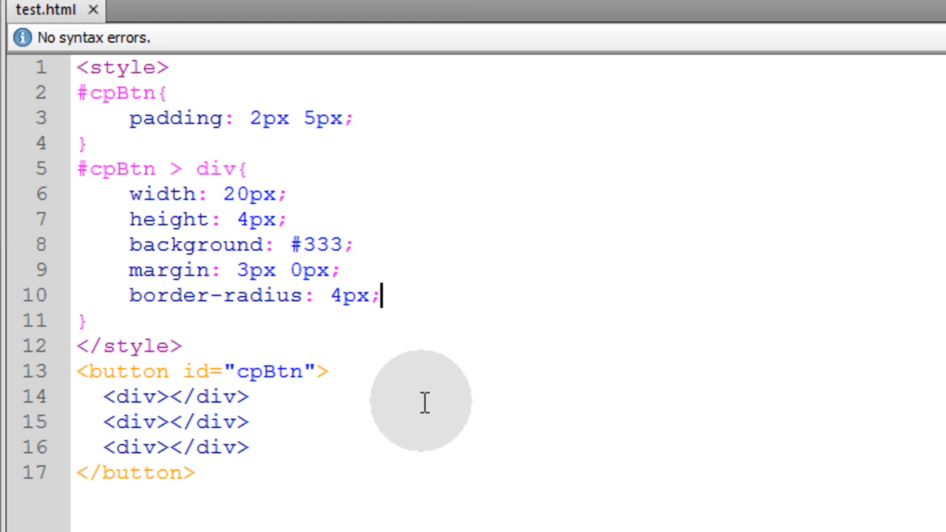
mouse_move(426, 378)
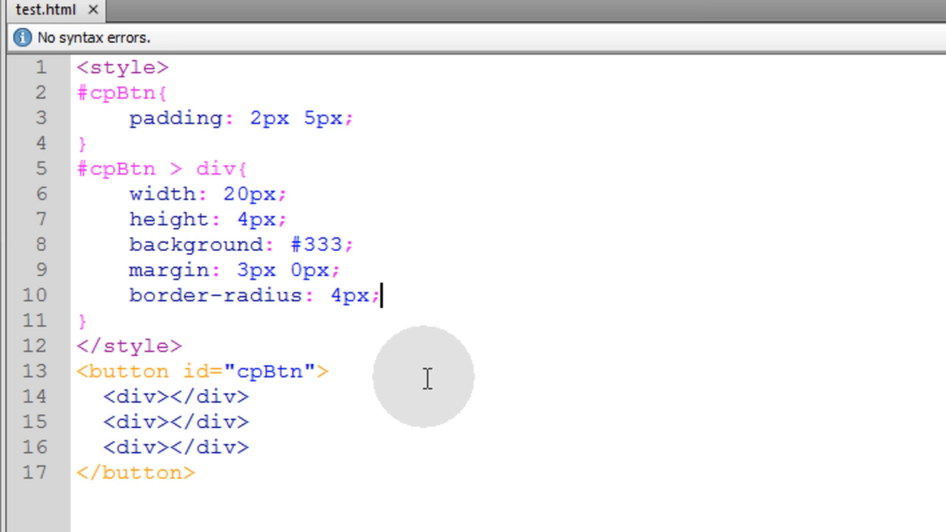
mouse_move(432, 380)
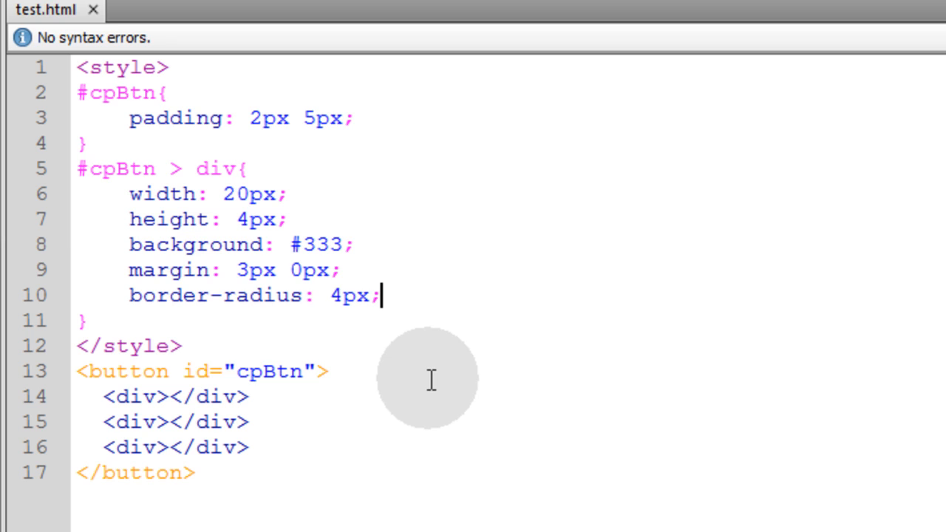